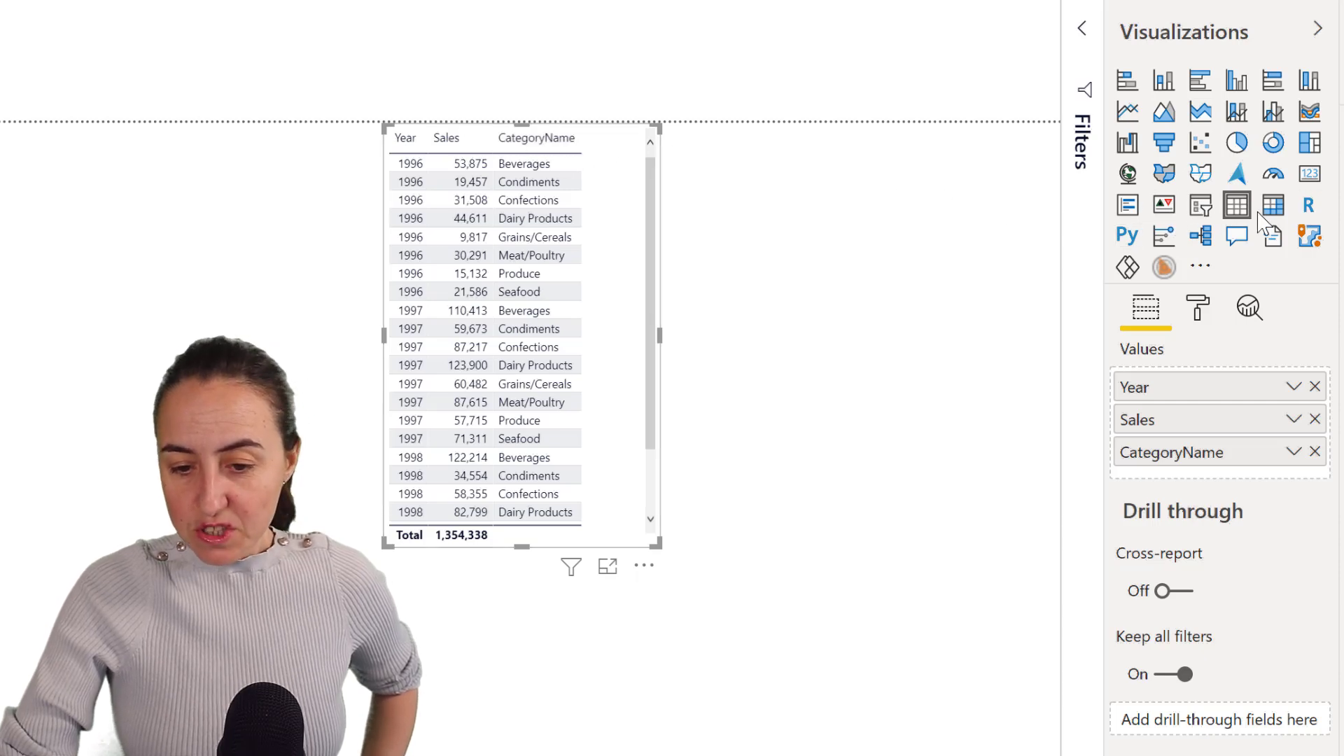
- Convert the sales table to a matrix with Year across the columns and categories on rows
left_click(1273, 204)
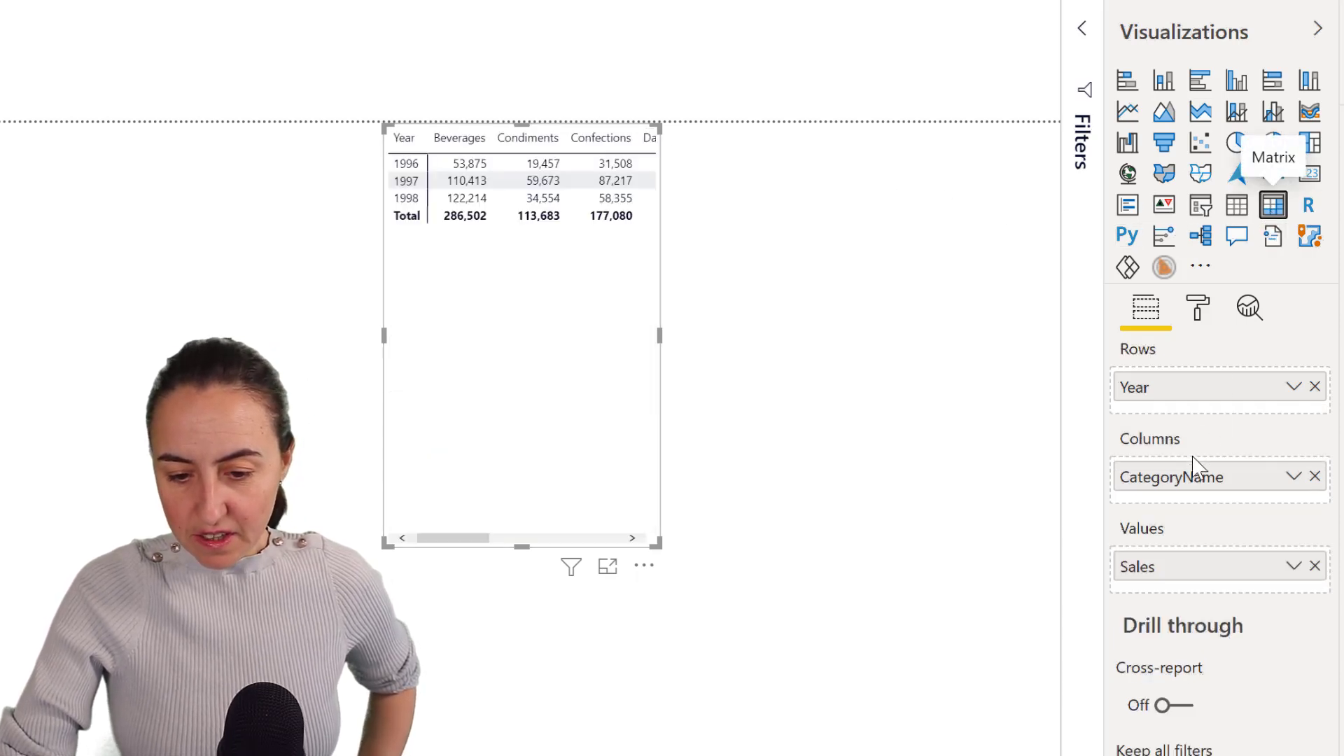
mouse_move(1216, 395)
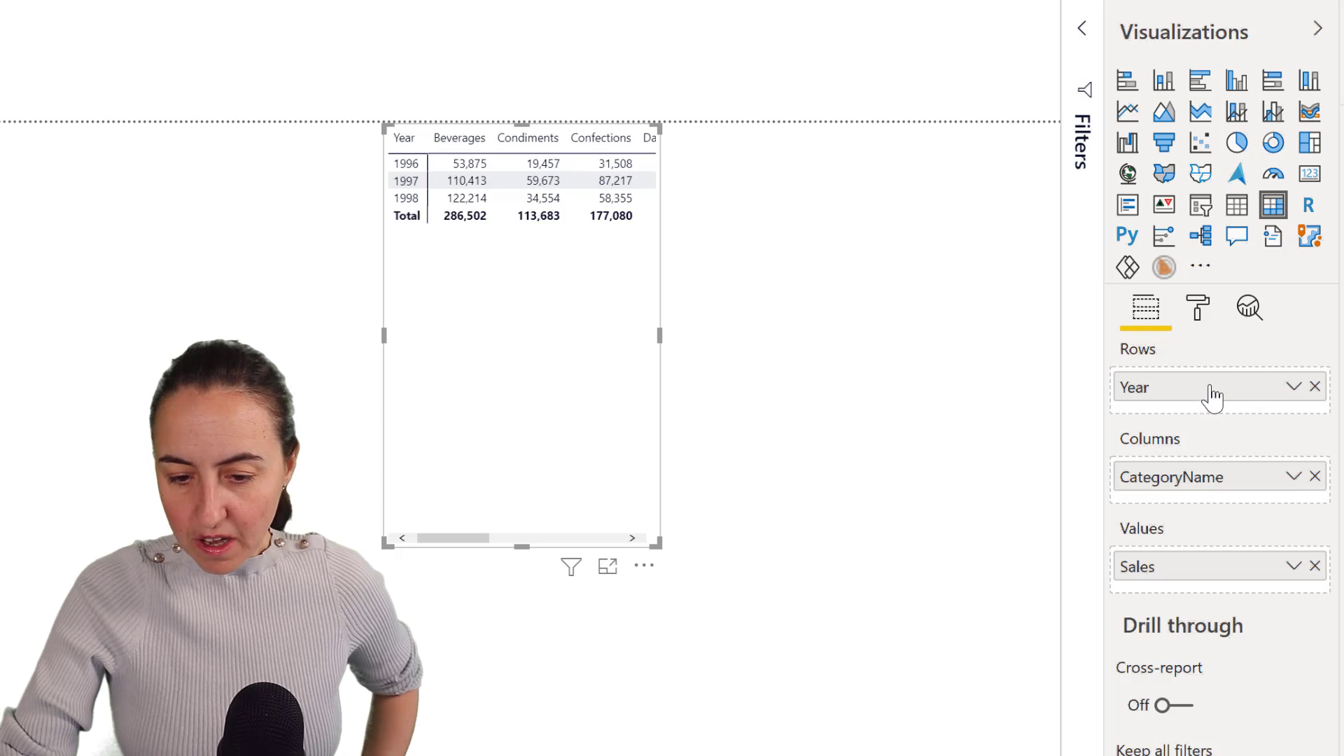
left_click_drag(1171, 476, 1209, 409)
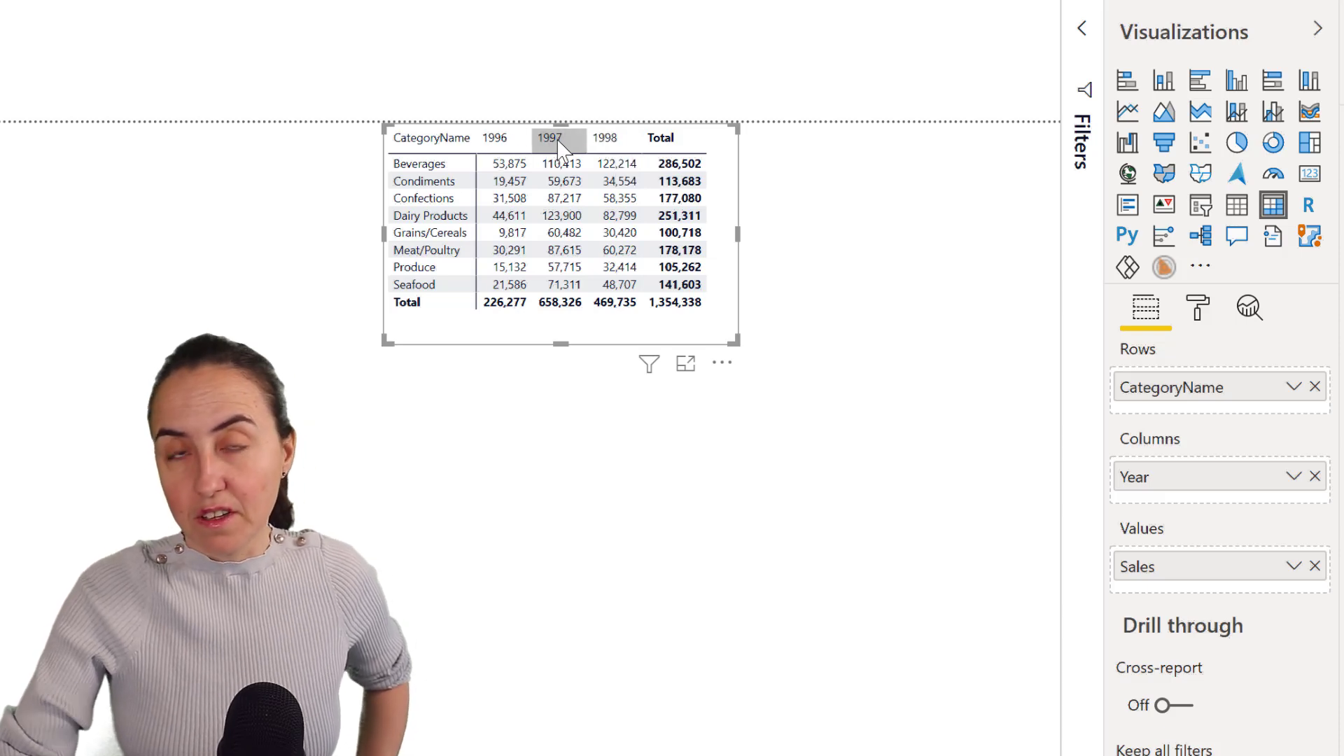
mouse_move(549, 139)
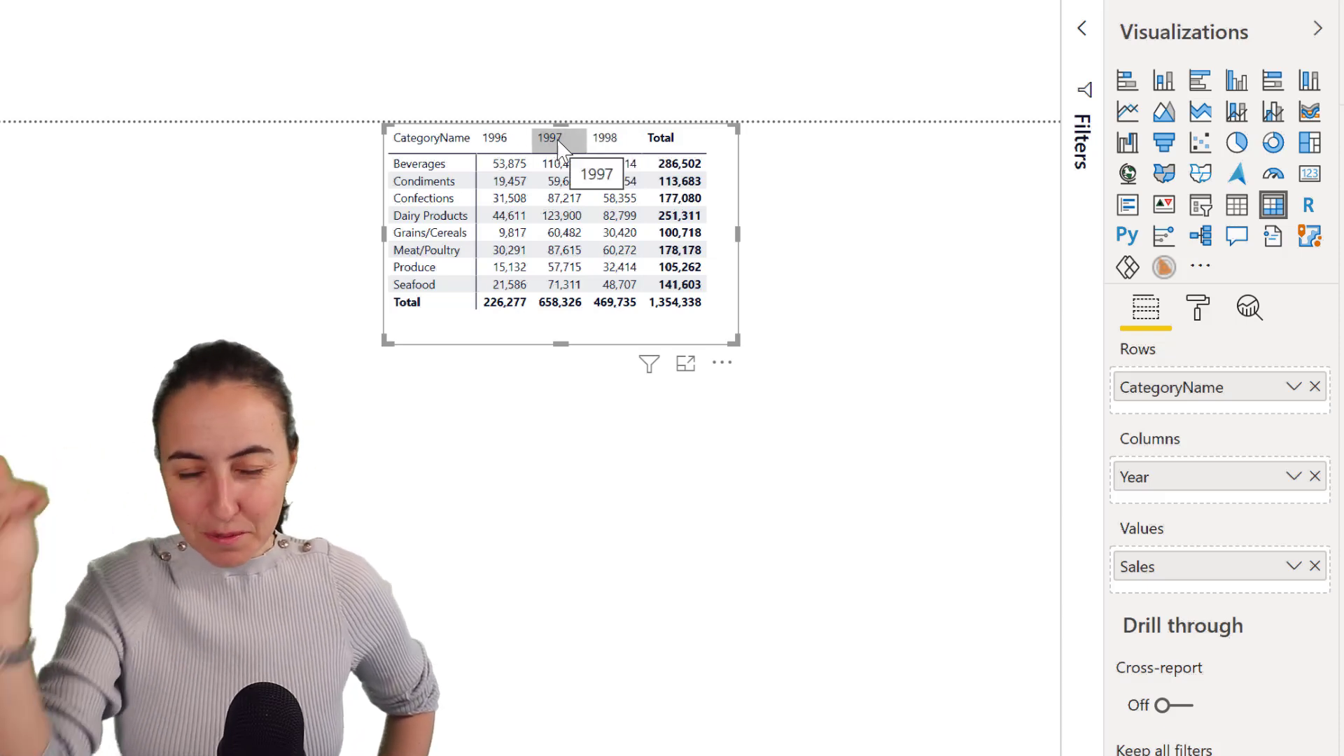
mouse_move(605, 146)
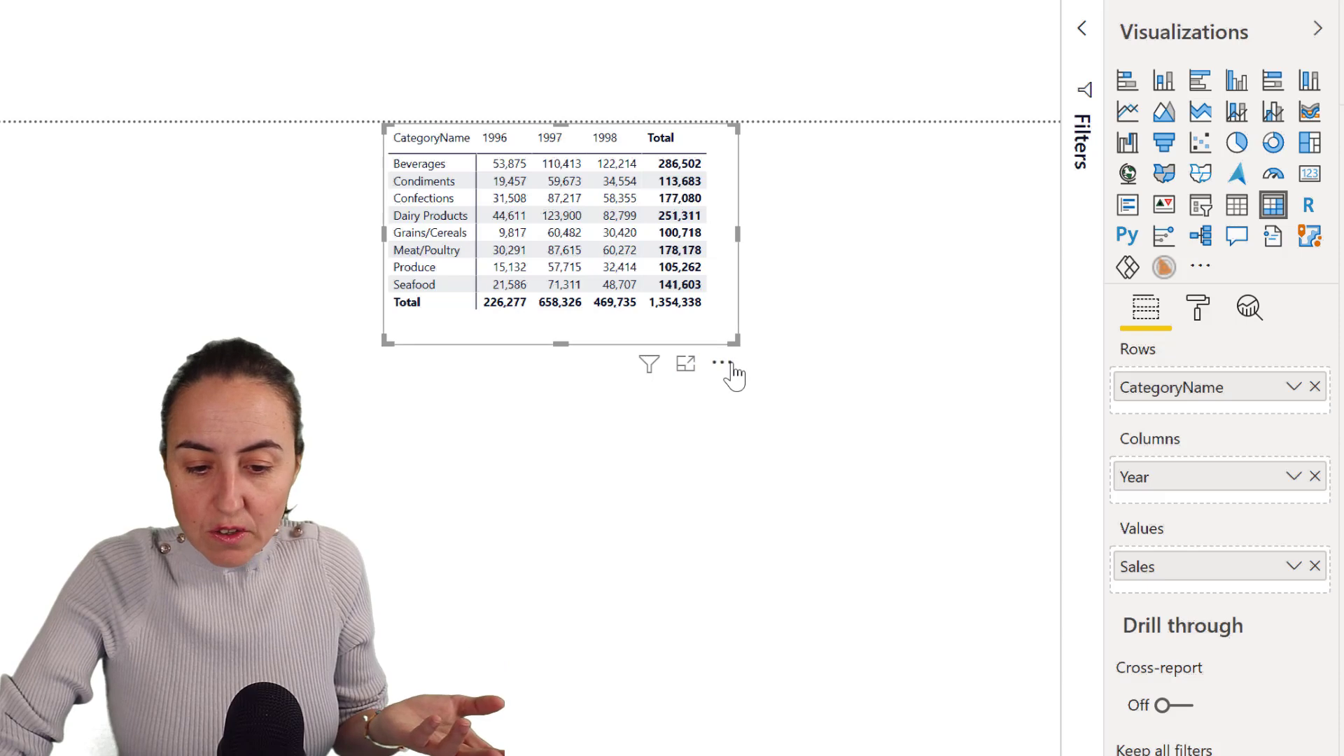
- Check the matrix's sort options, then start a new calculated column on the Calendar table
left_click(720, 363)
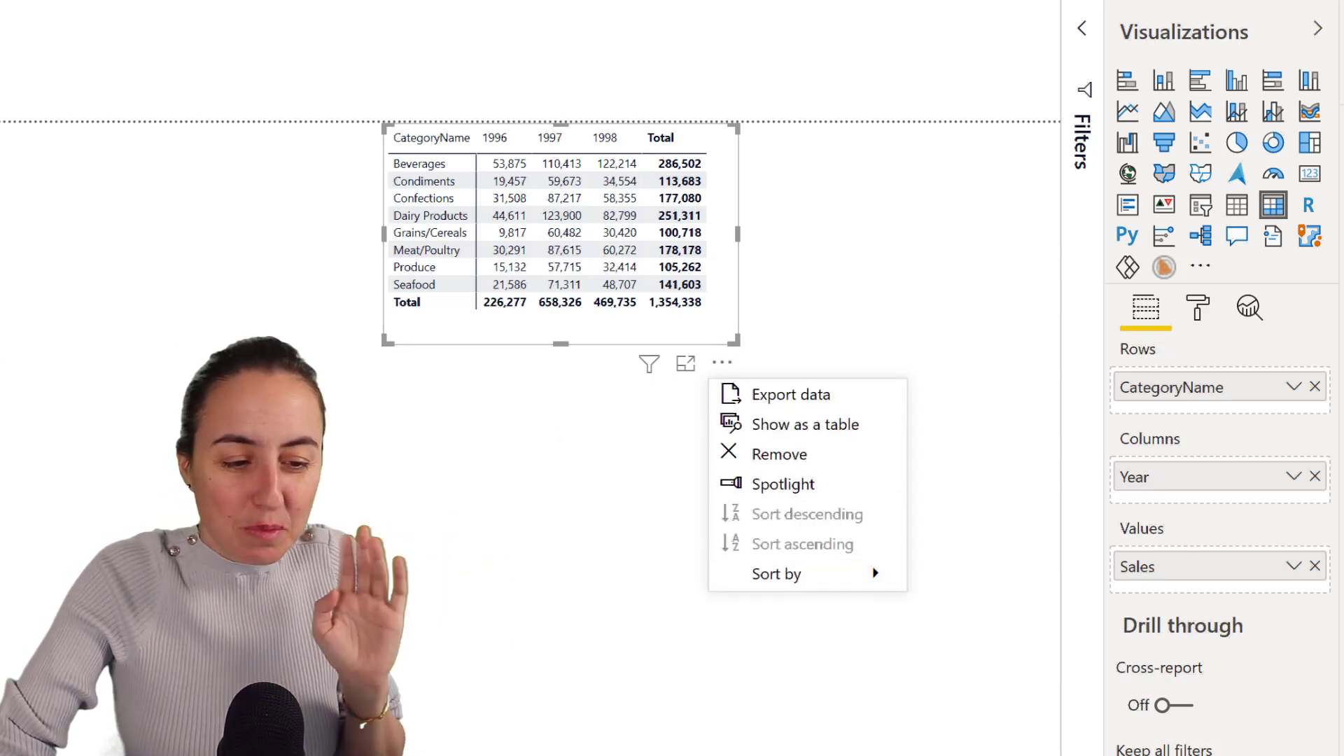
left_click(803, 423)
type("Sort year ")
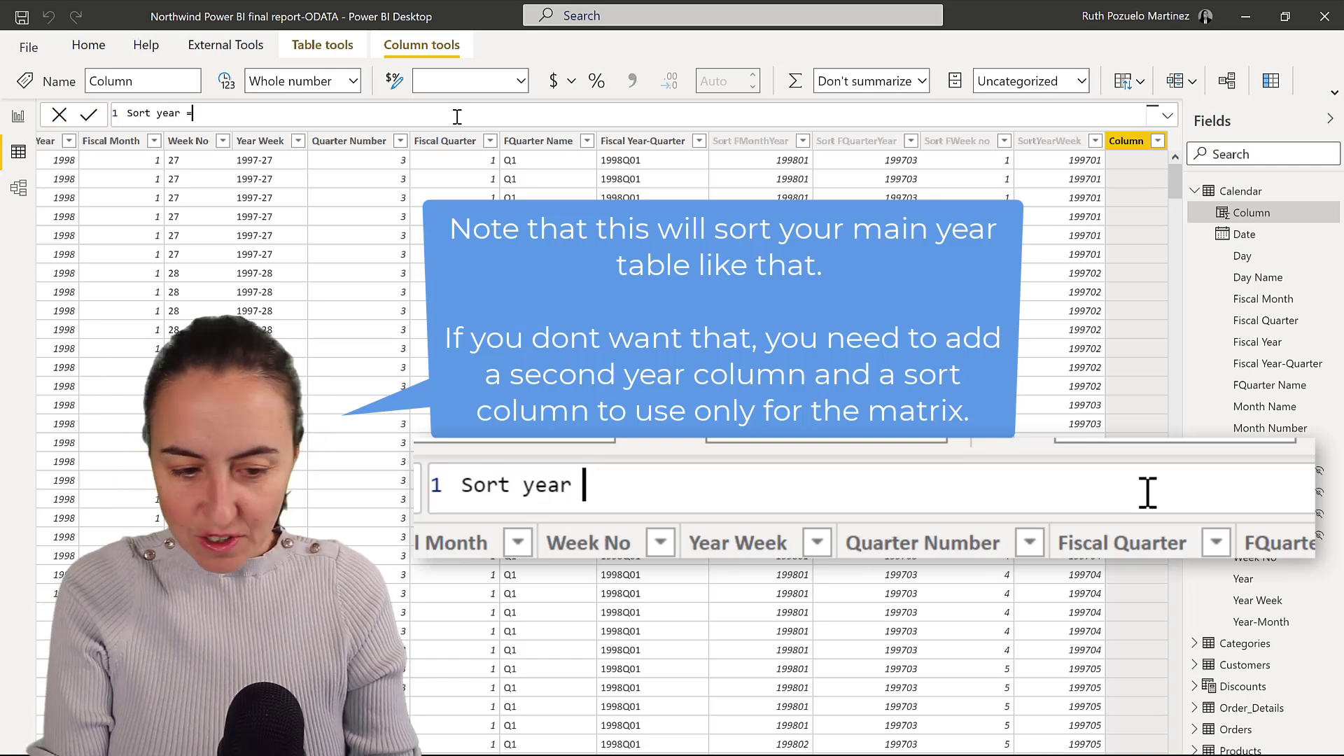
- Enter the formula Sort year = YEAR('Calendar'[Date])*-1 for the new column
type("=")
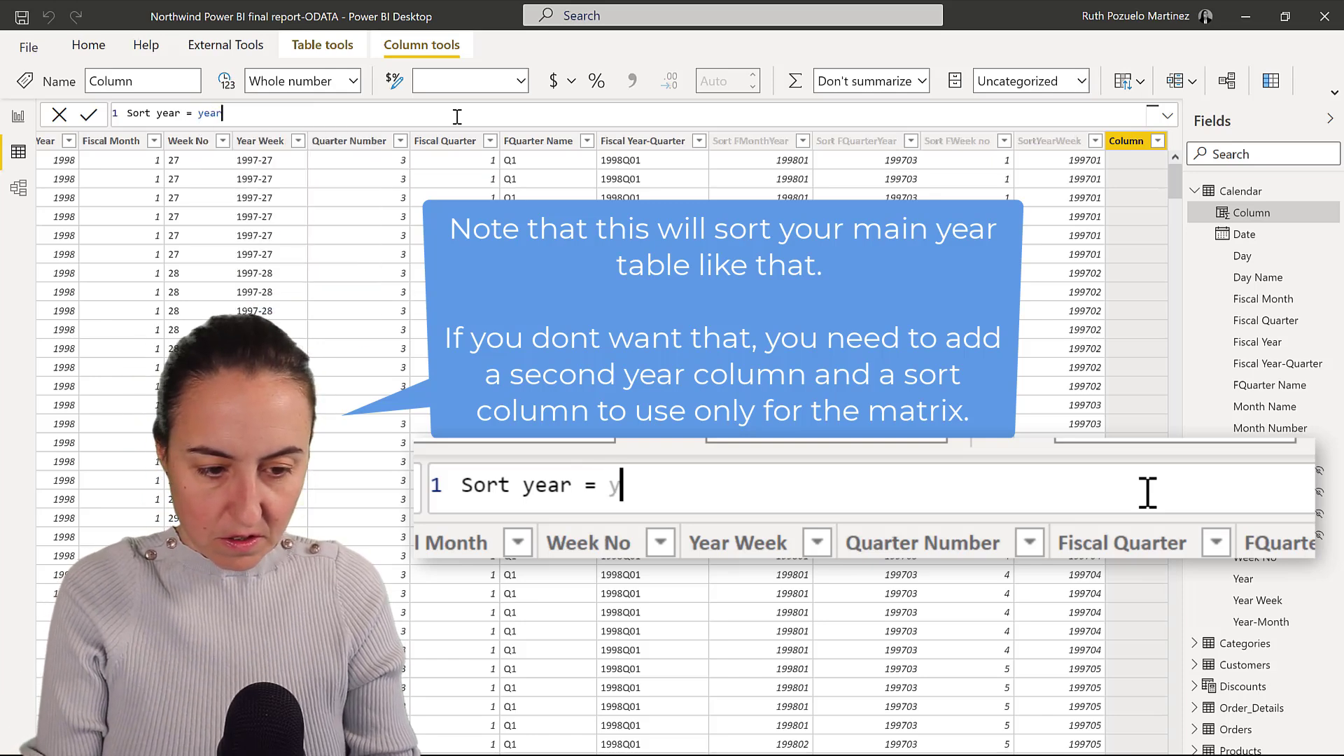
type("YEAR(")
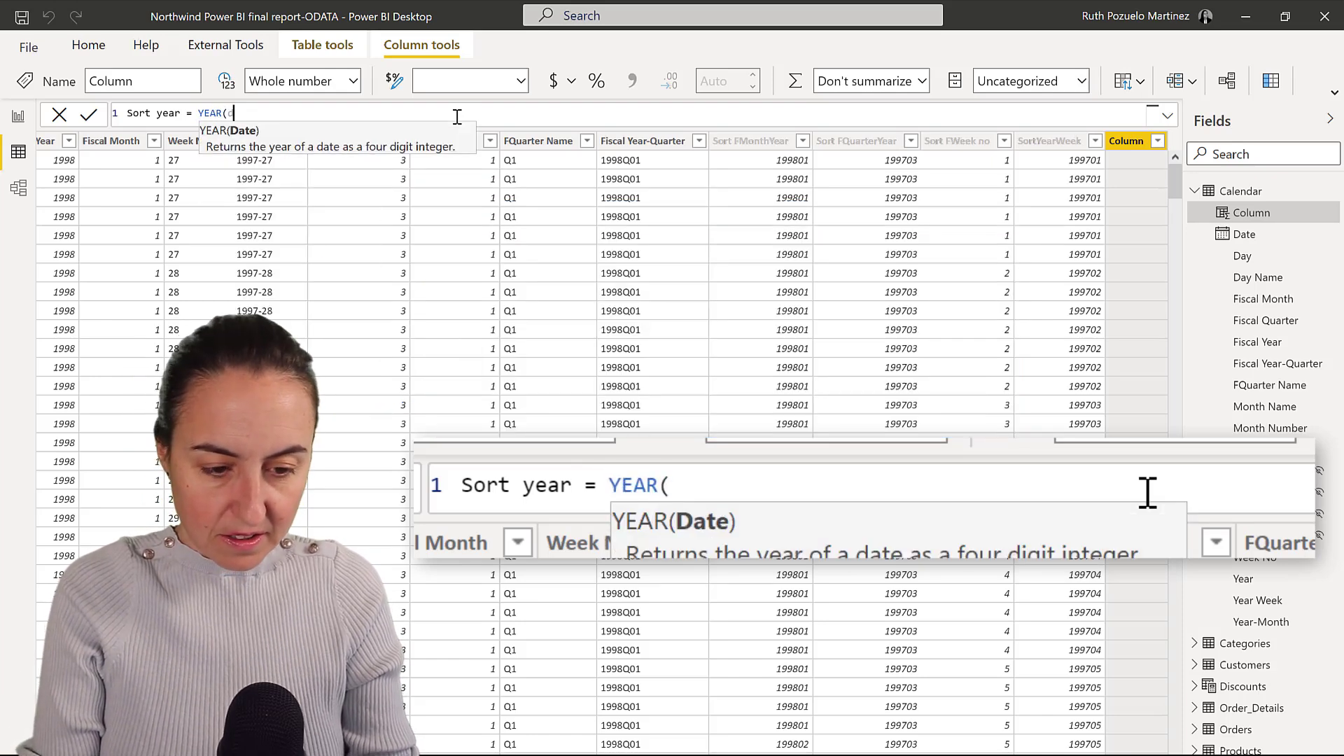
type("da")
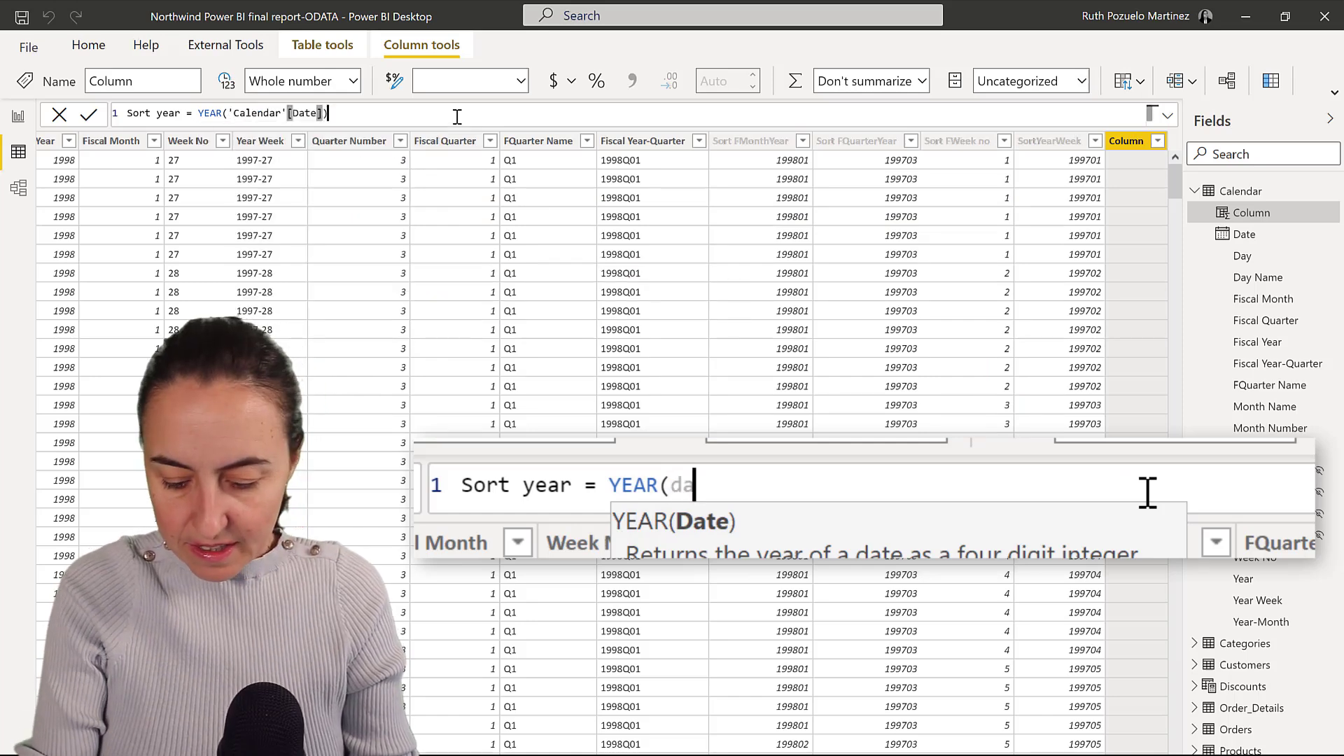
type(")*")
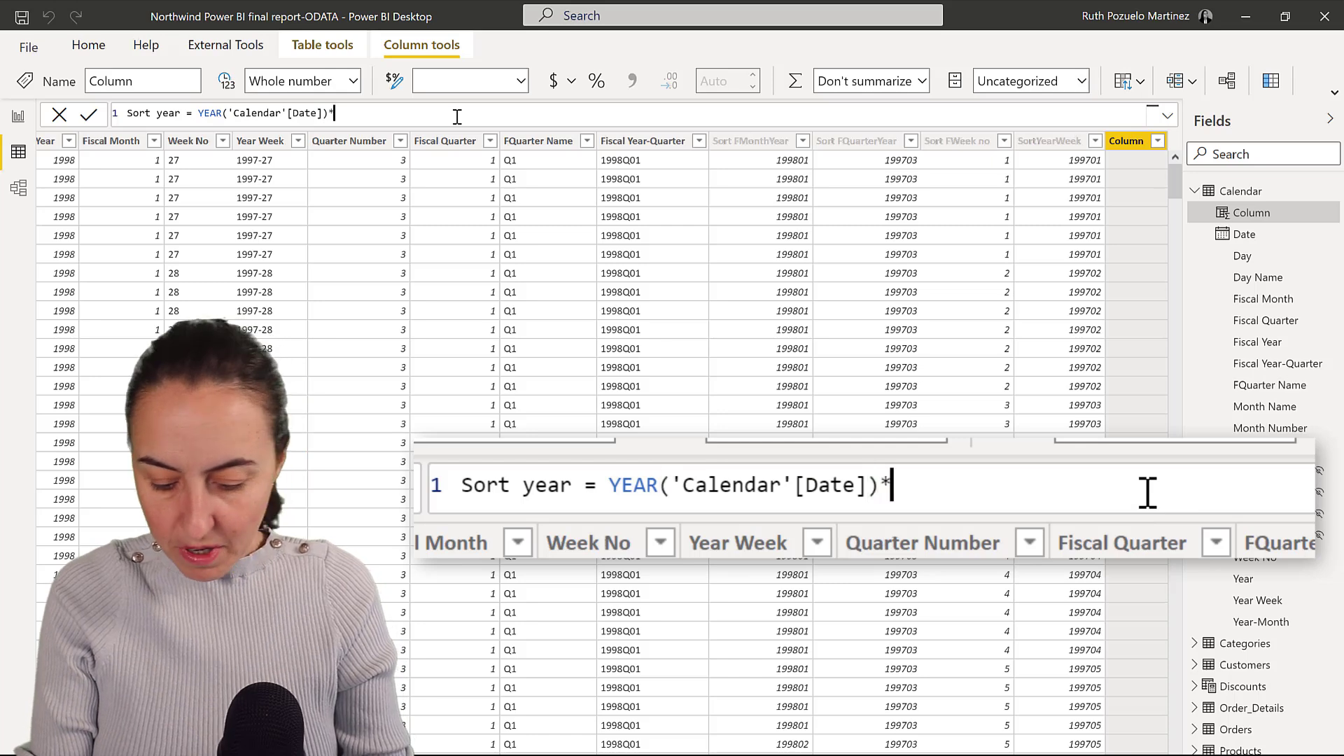
type("-1")
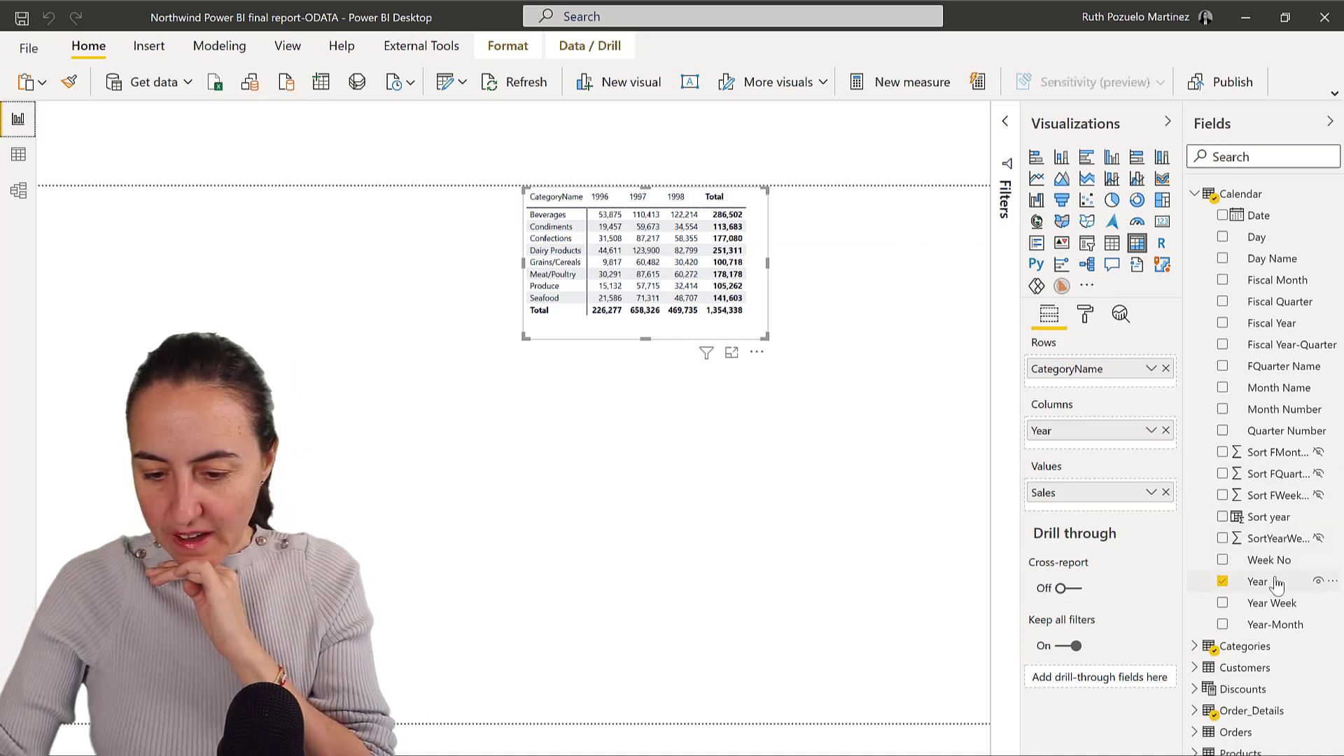
- Sort the Calendar Year column by Sort year so the matrix shows 1998, 1997, 1996
left_click(1259, 581)
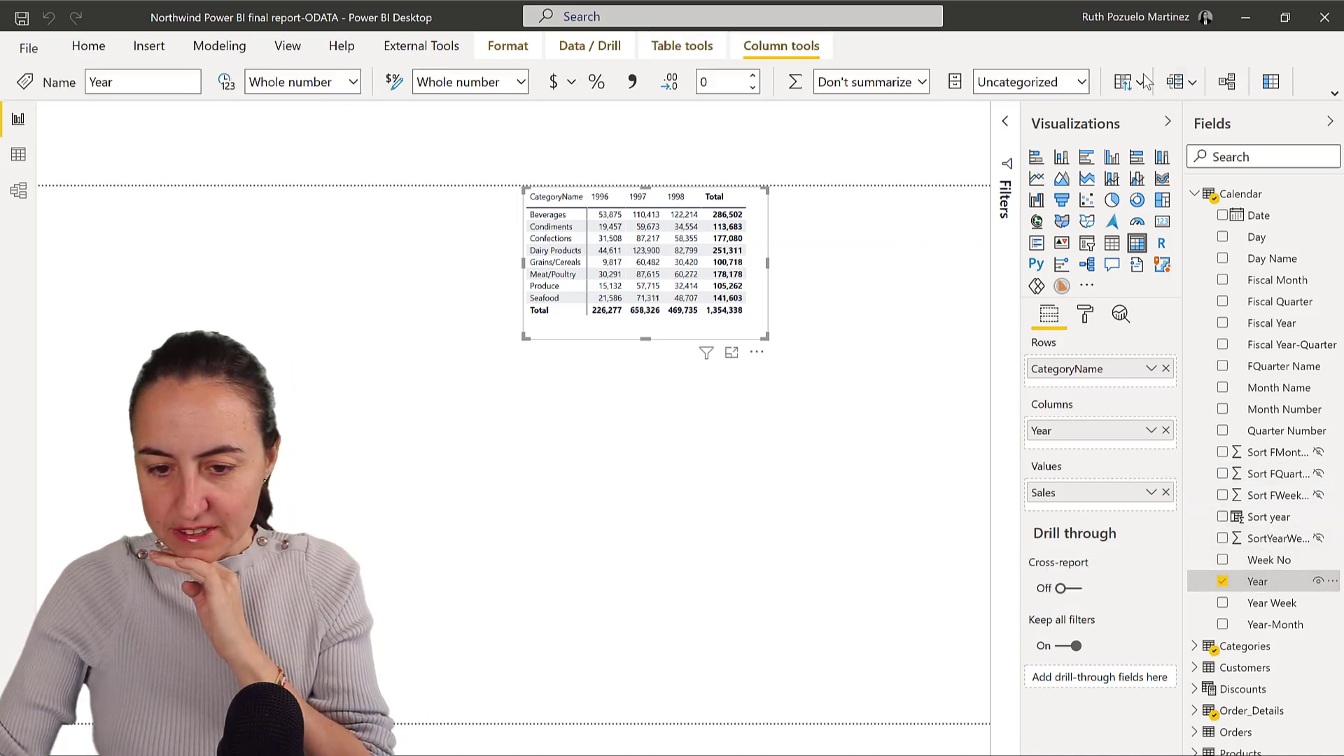
left_click(1124, 81)
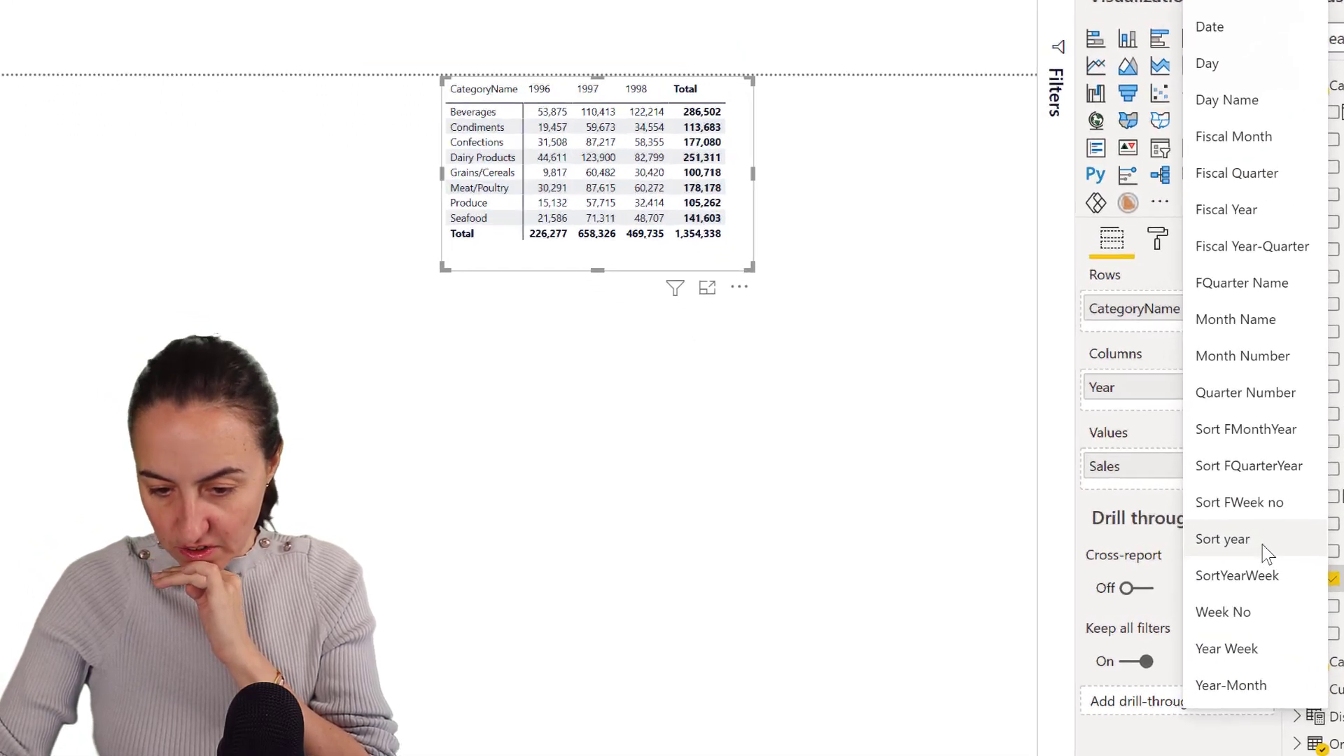
left_click(1221, 538)
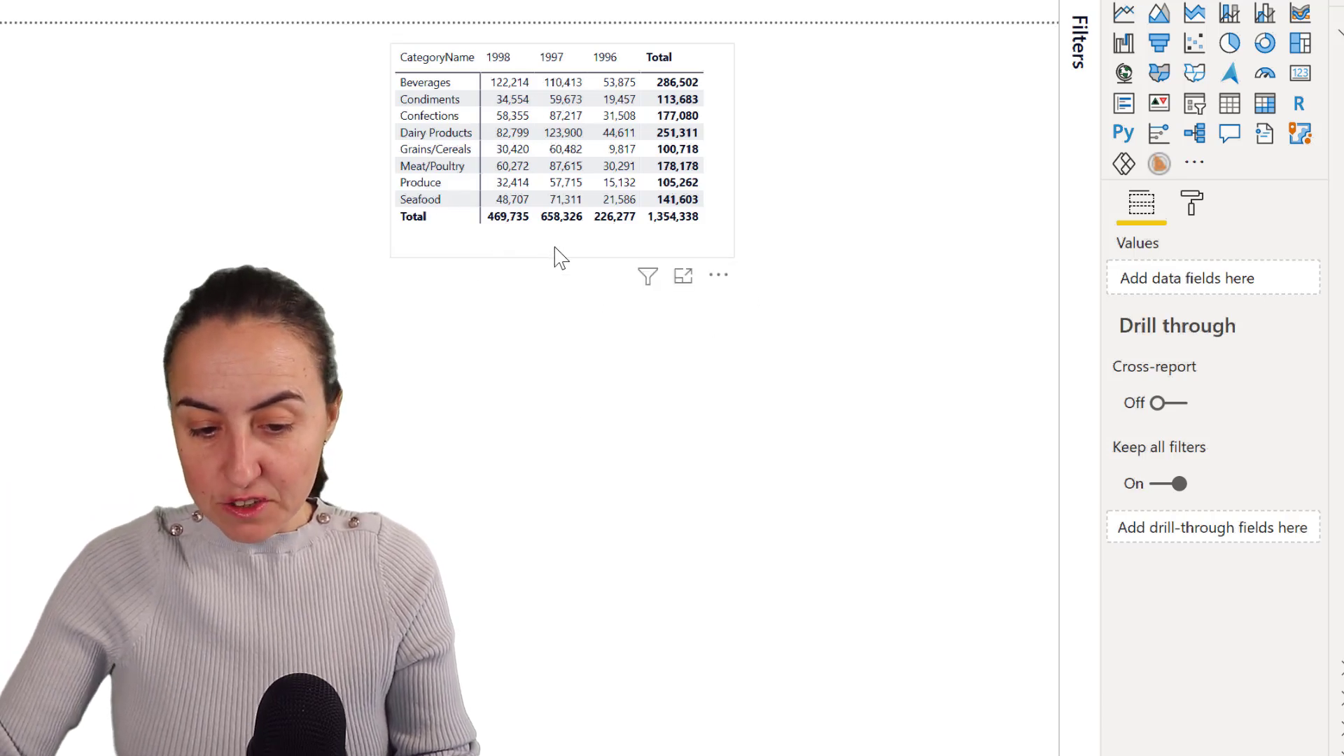
- Switch the matrix's 'Show on rows' value option On via the Format pane search
left_click(1192, 203)
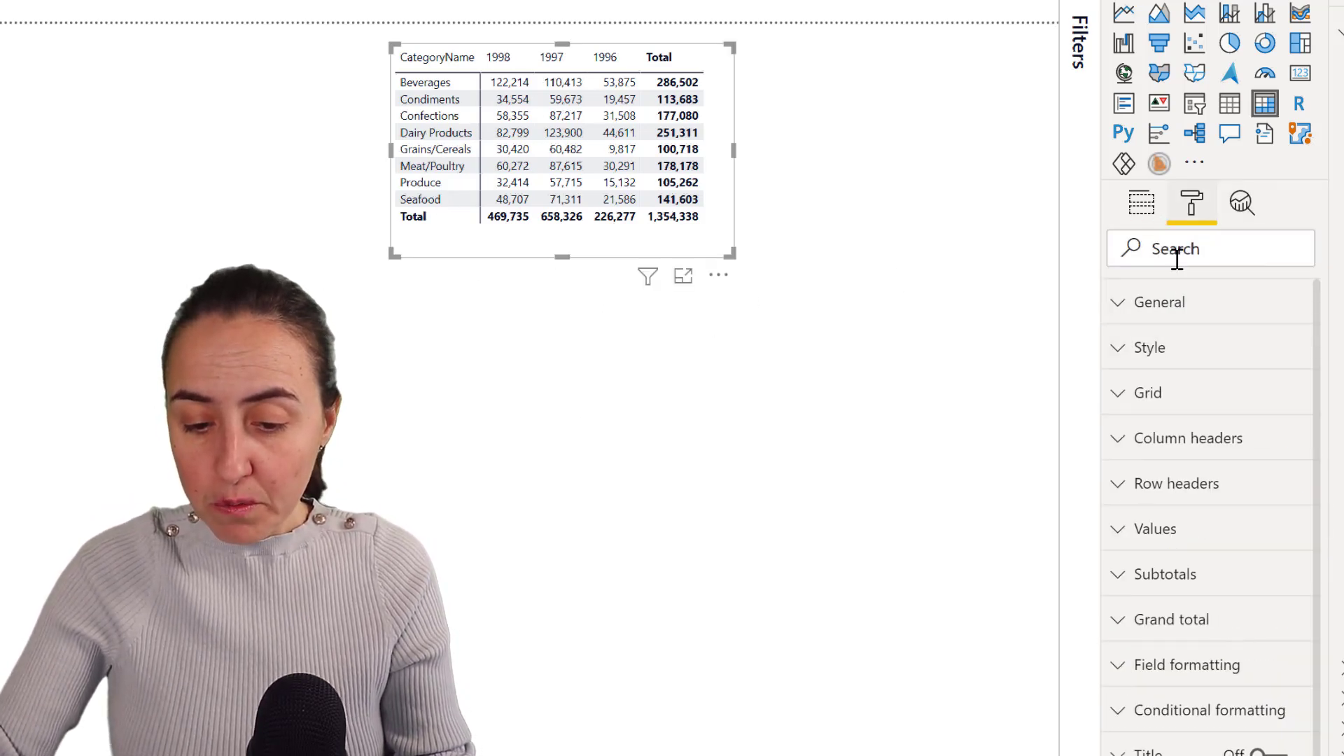
type("rows")
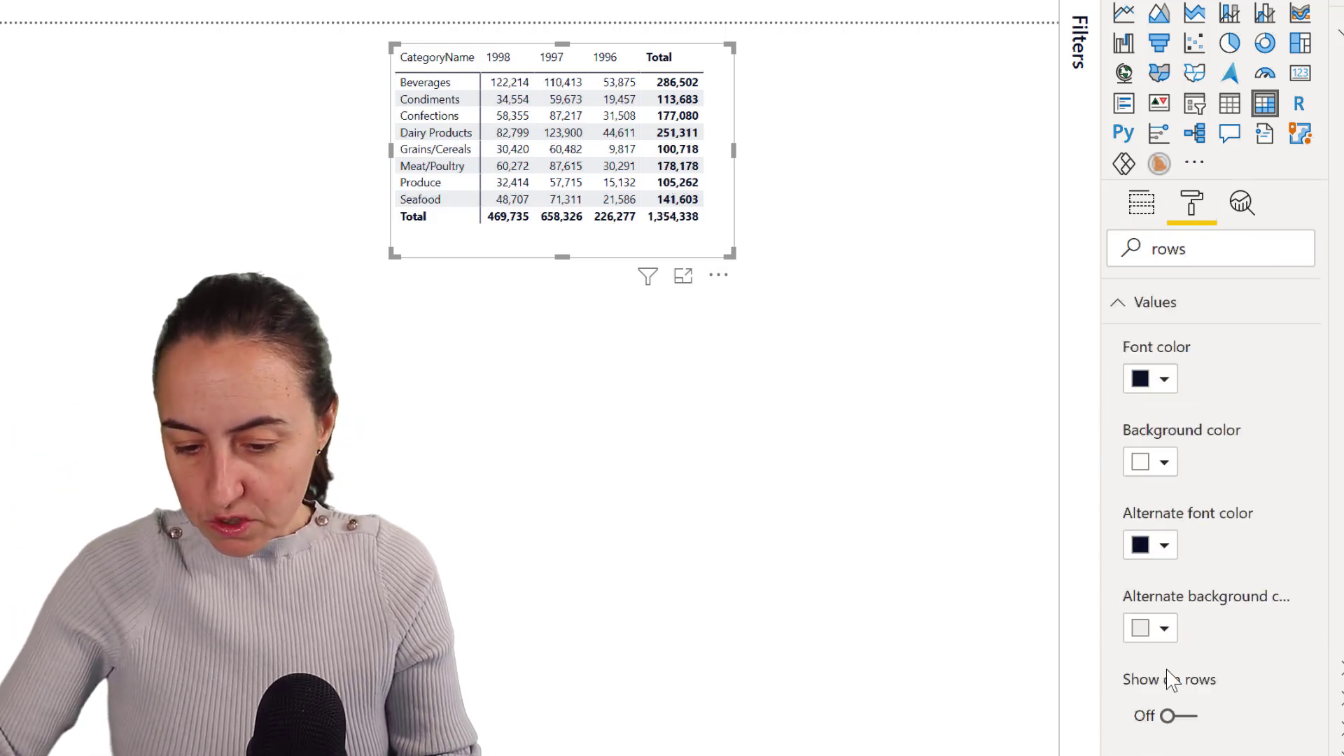
left_click(1163, 716)
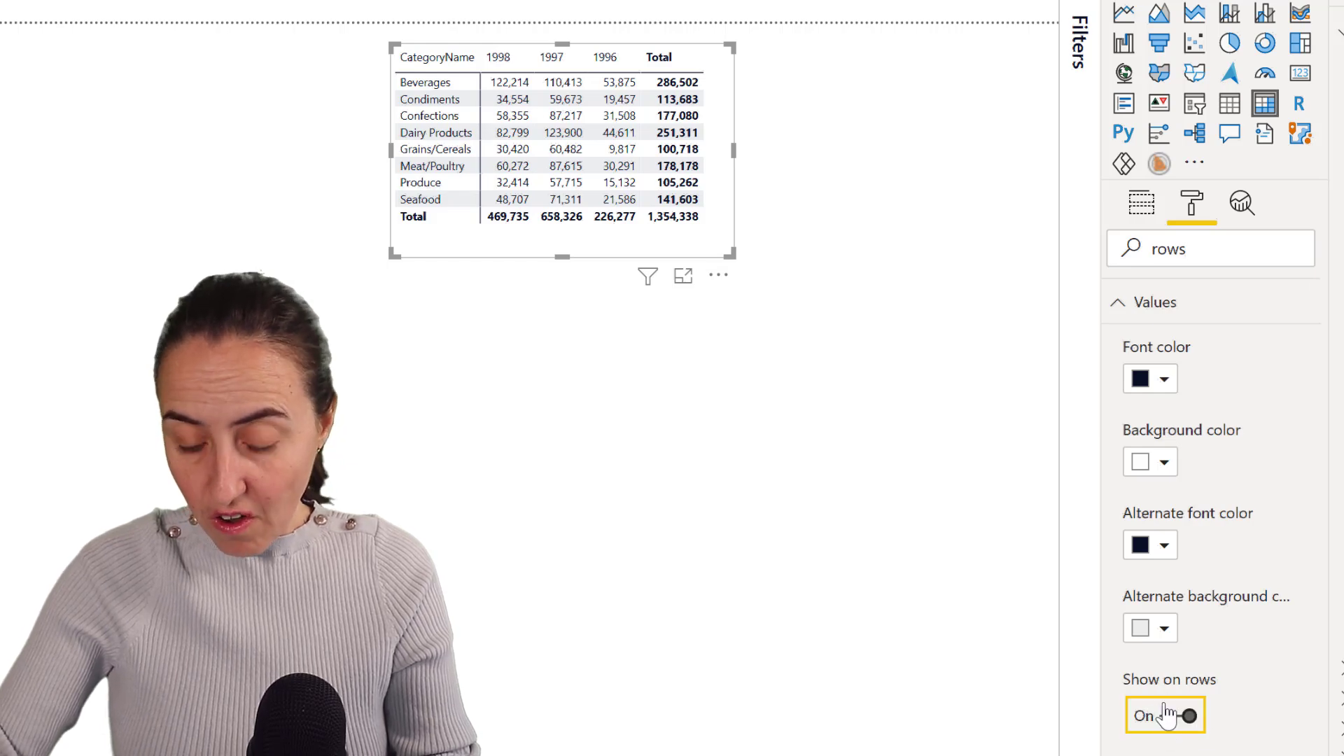
left_click(1141, 203)
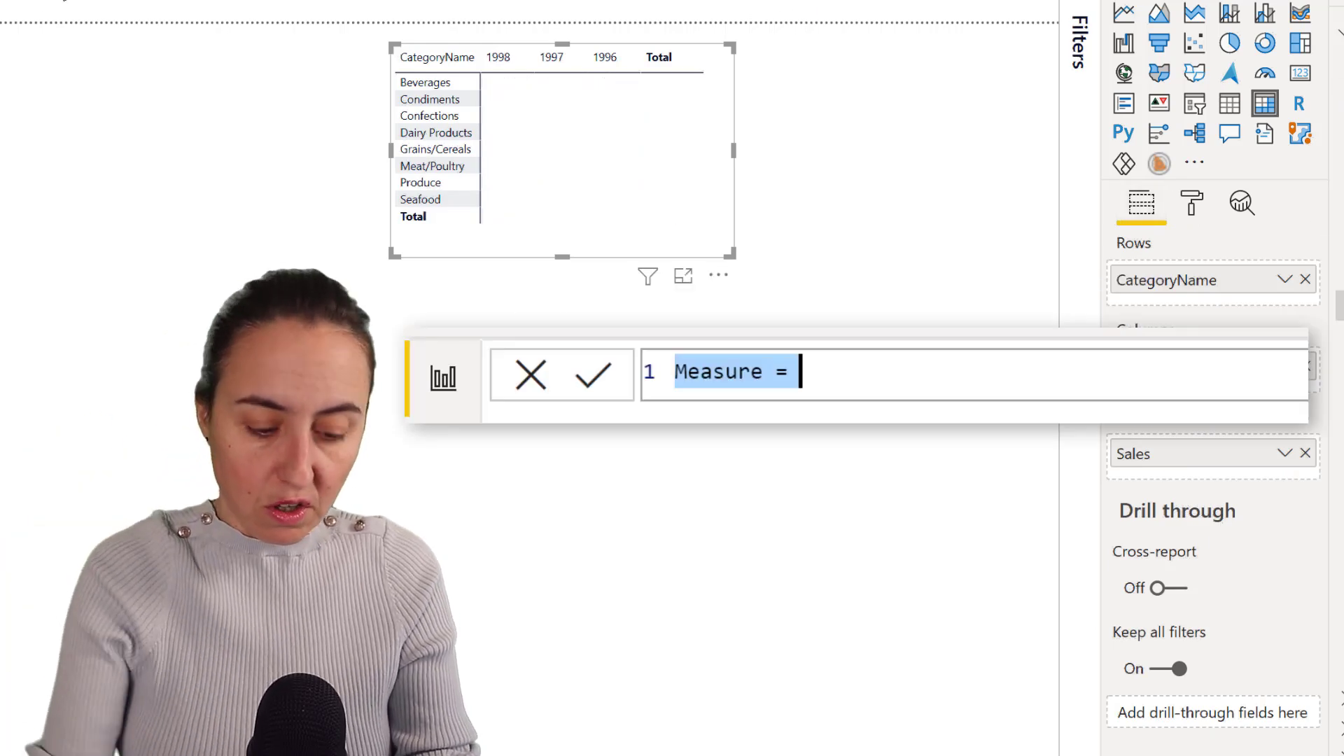
type("set w")
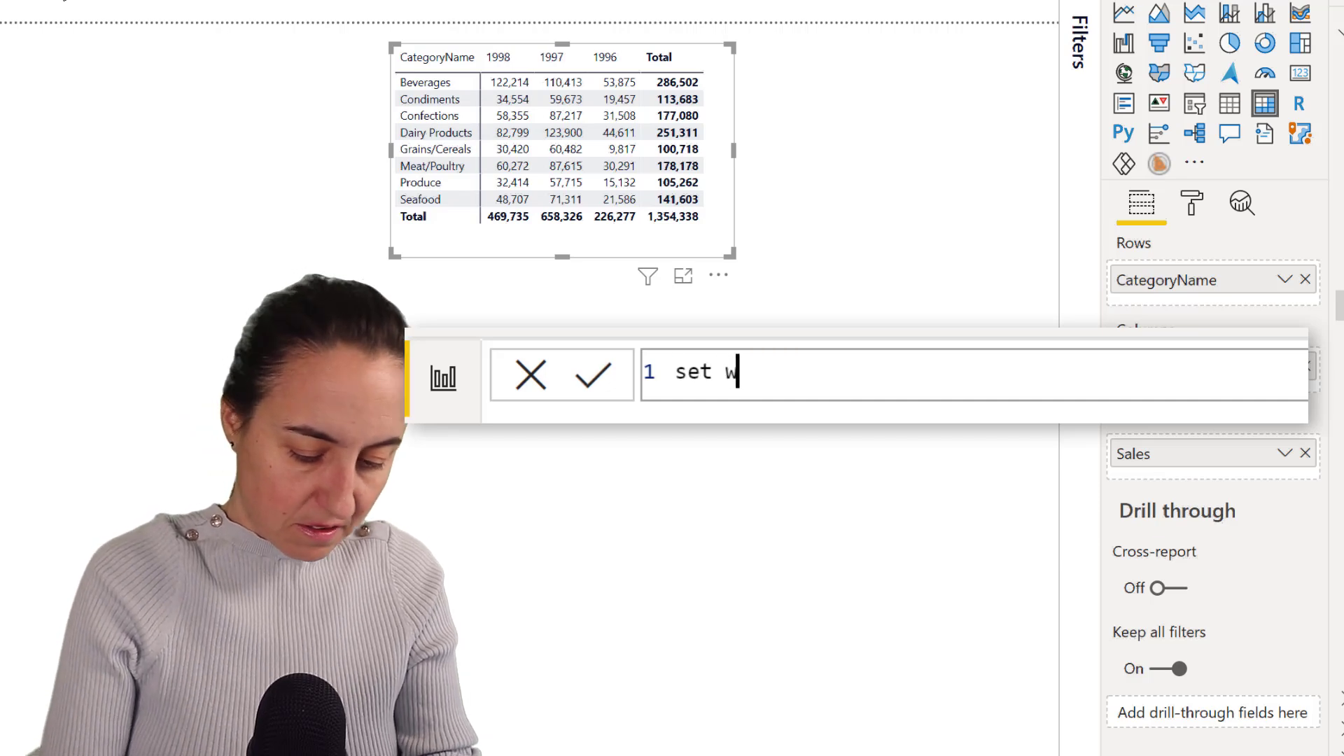
type("idth")
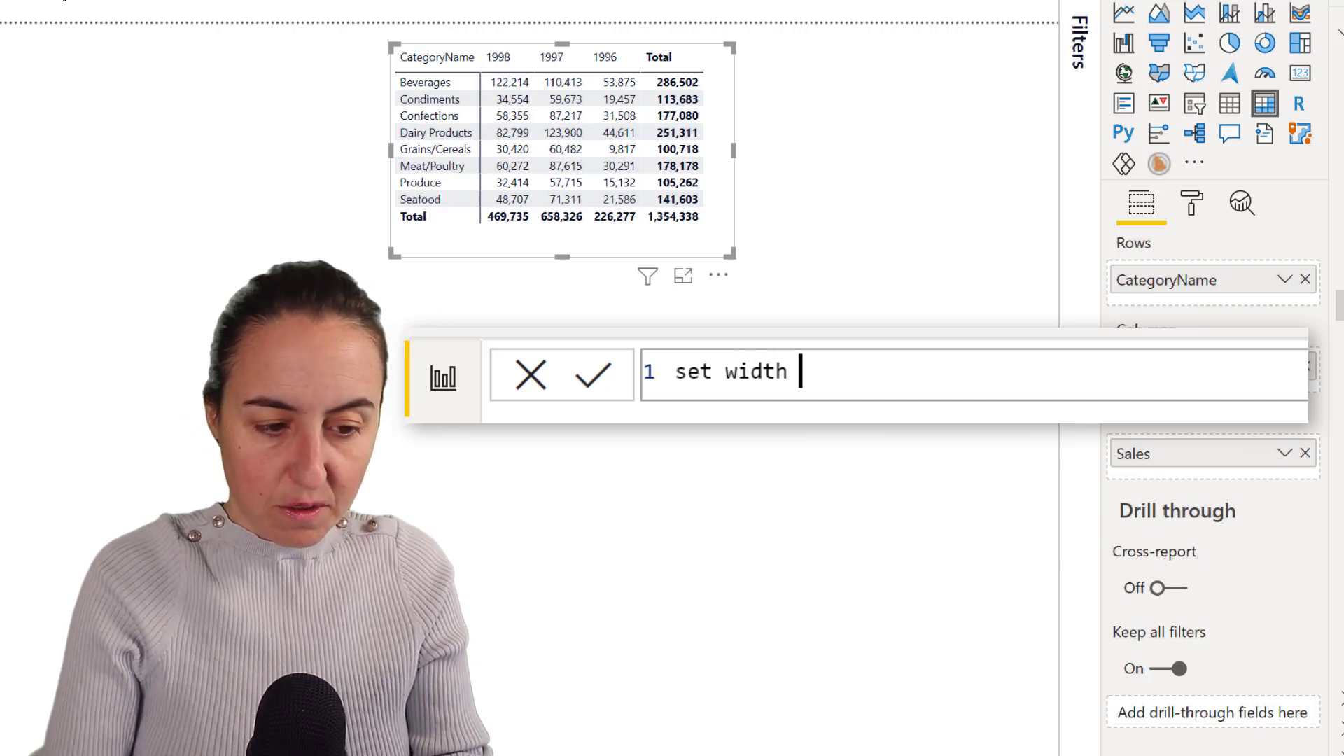
type("=")
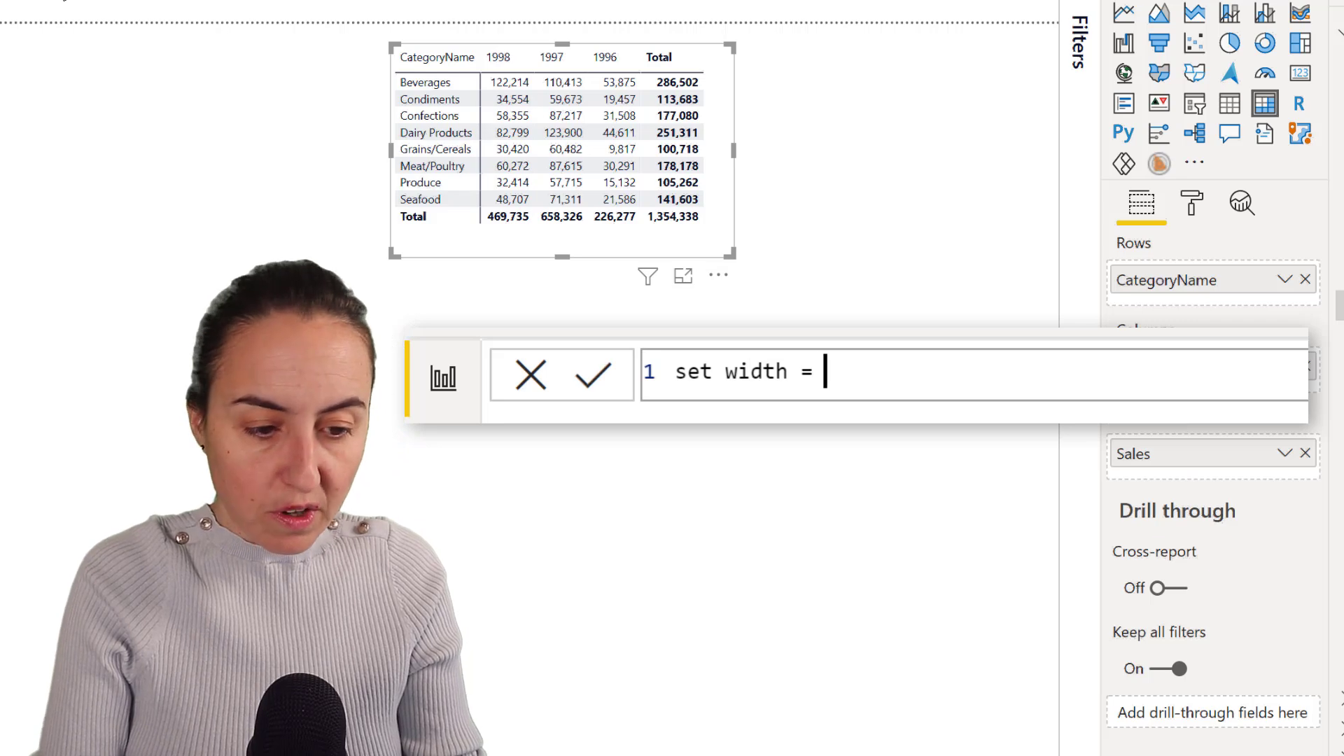
type("\"000000")
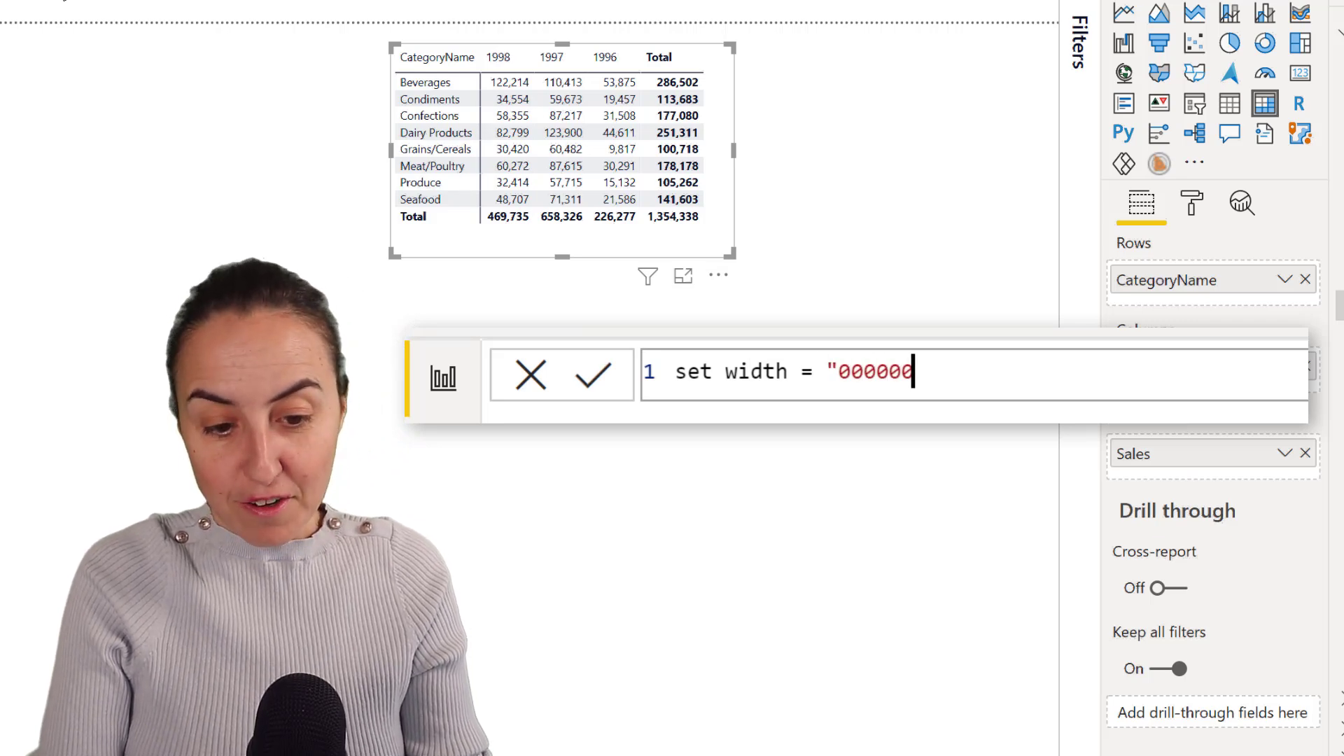
type("0000")
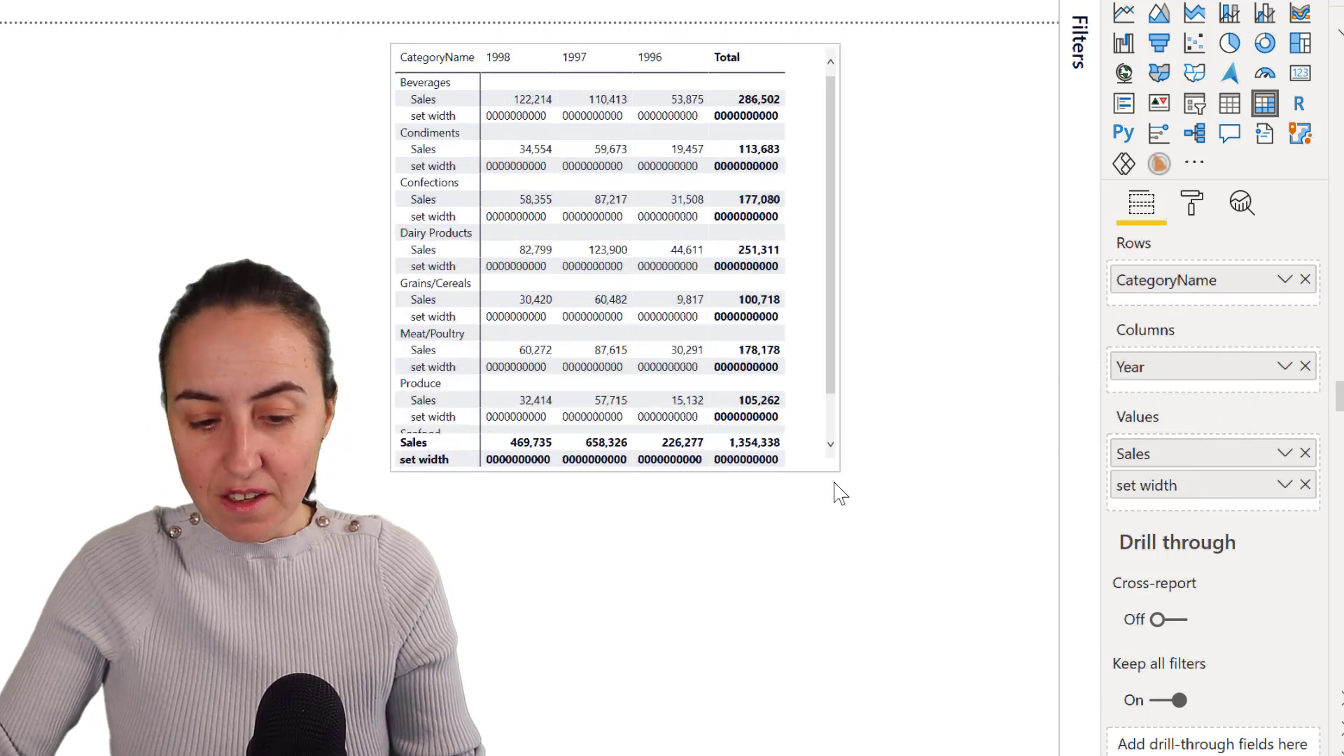
- Turn Auto-size column width Off on the matrix so the widened columns stay fixed
left_click(742, 383)
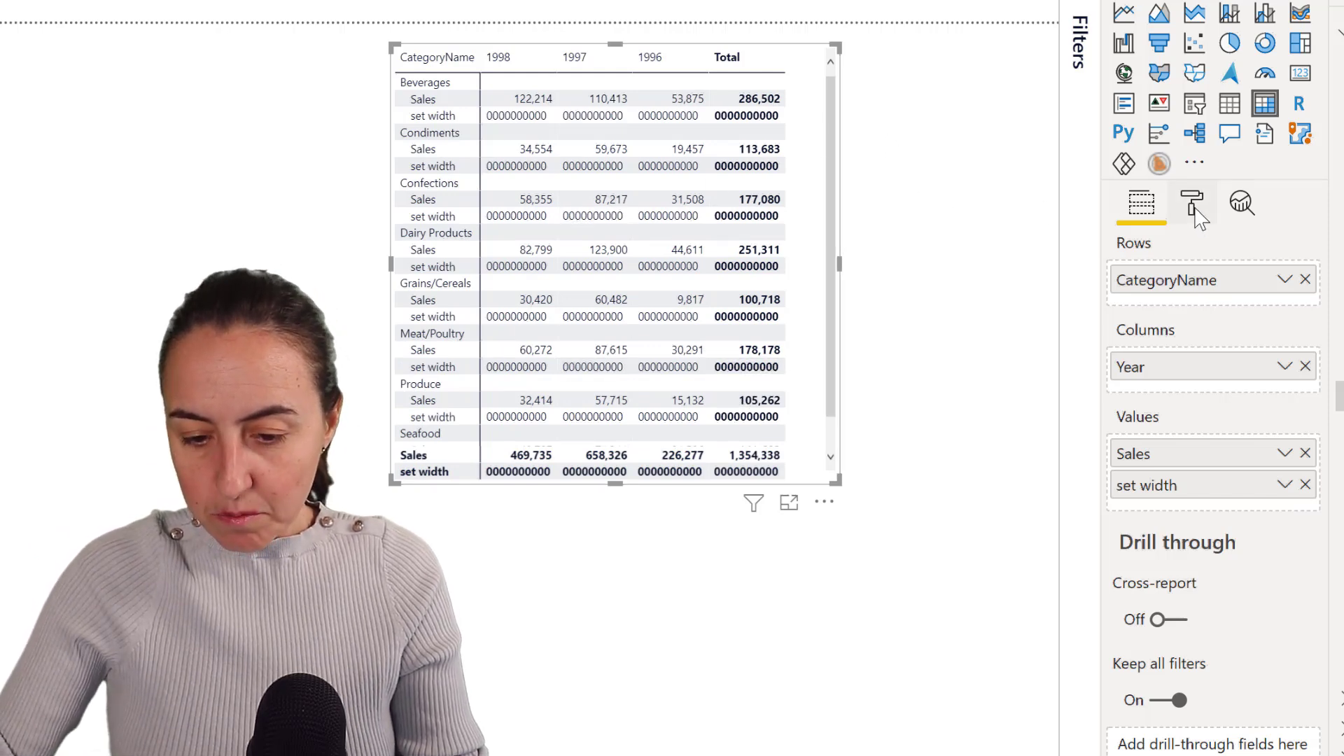
left_click(1192, 204)
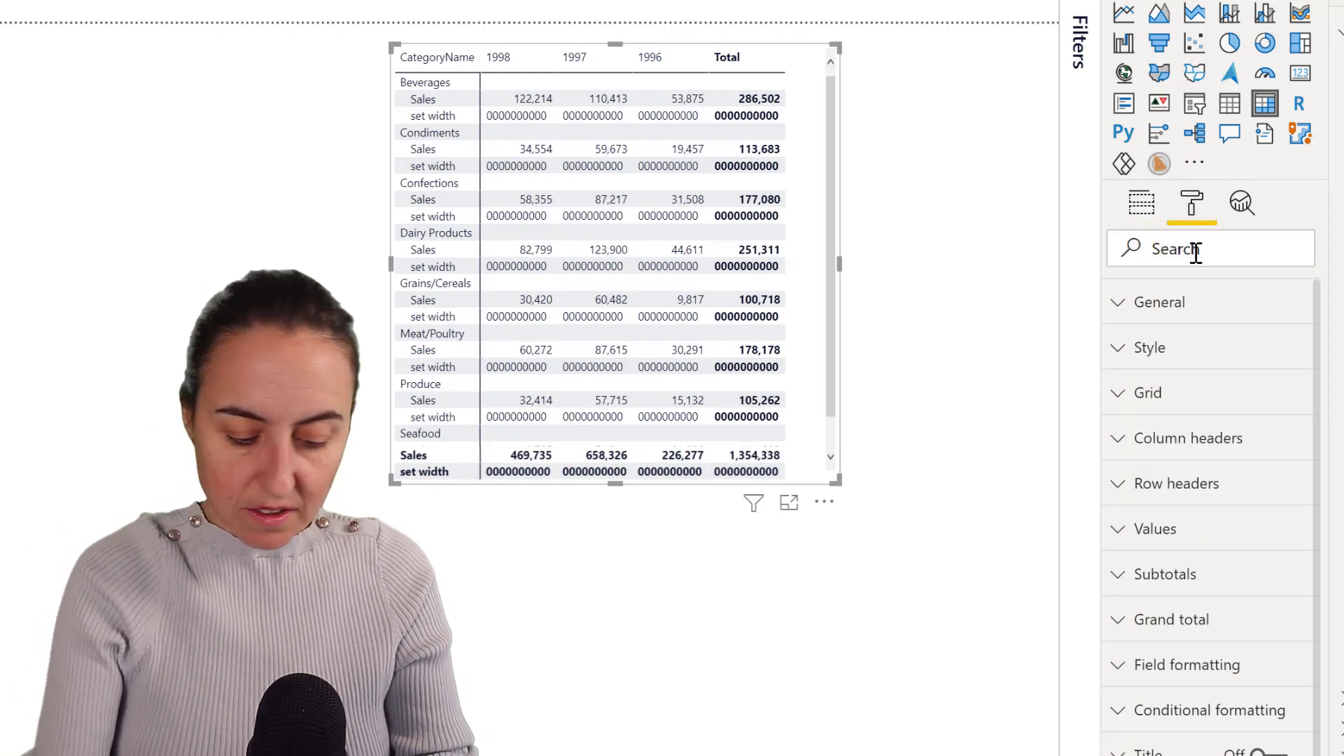
type("auto")
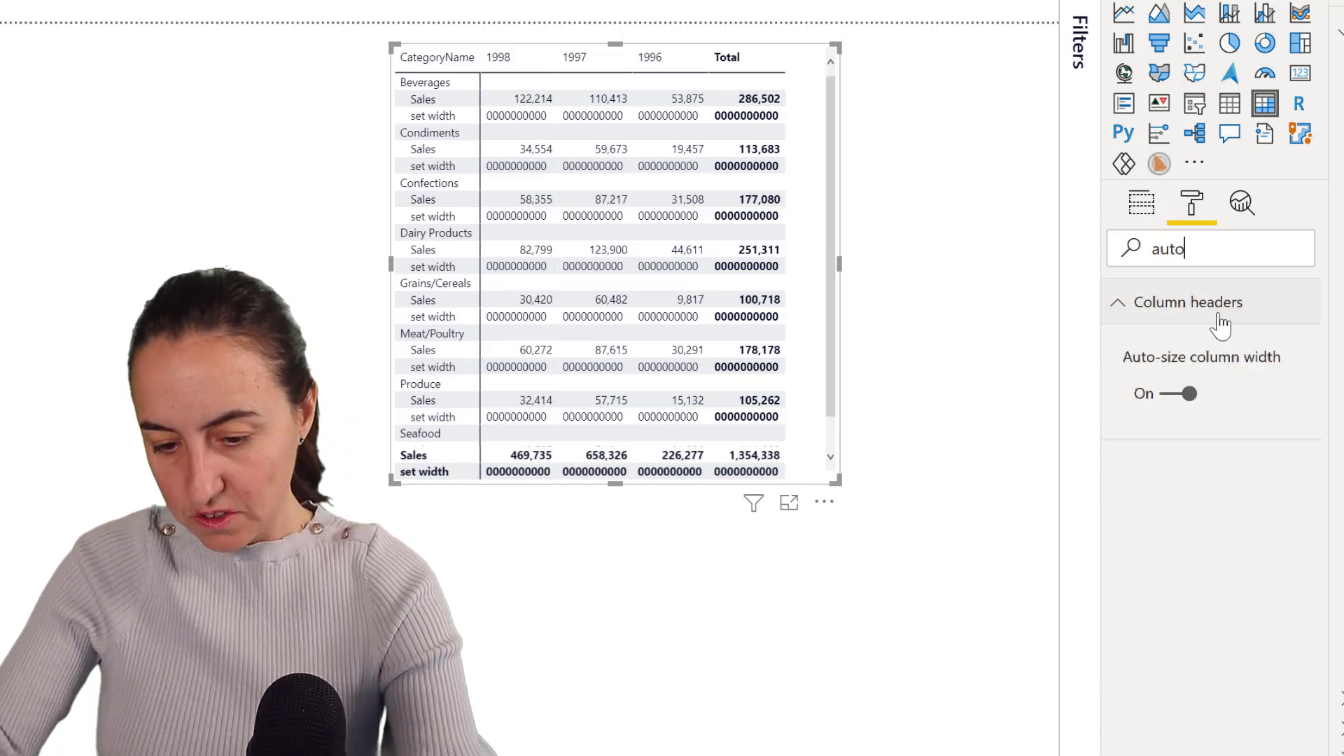
left_click(1175, 392)
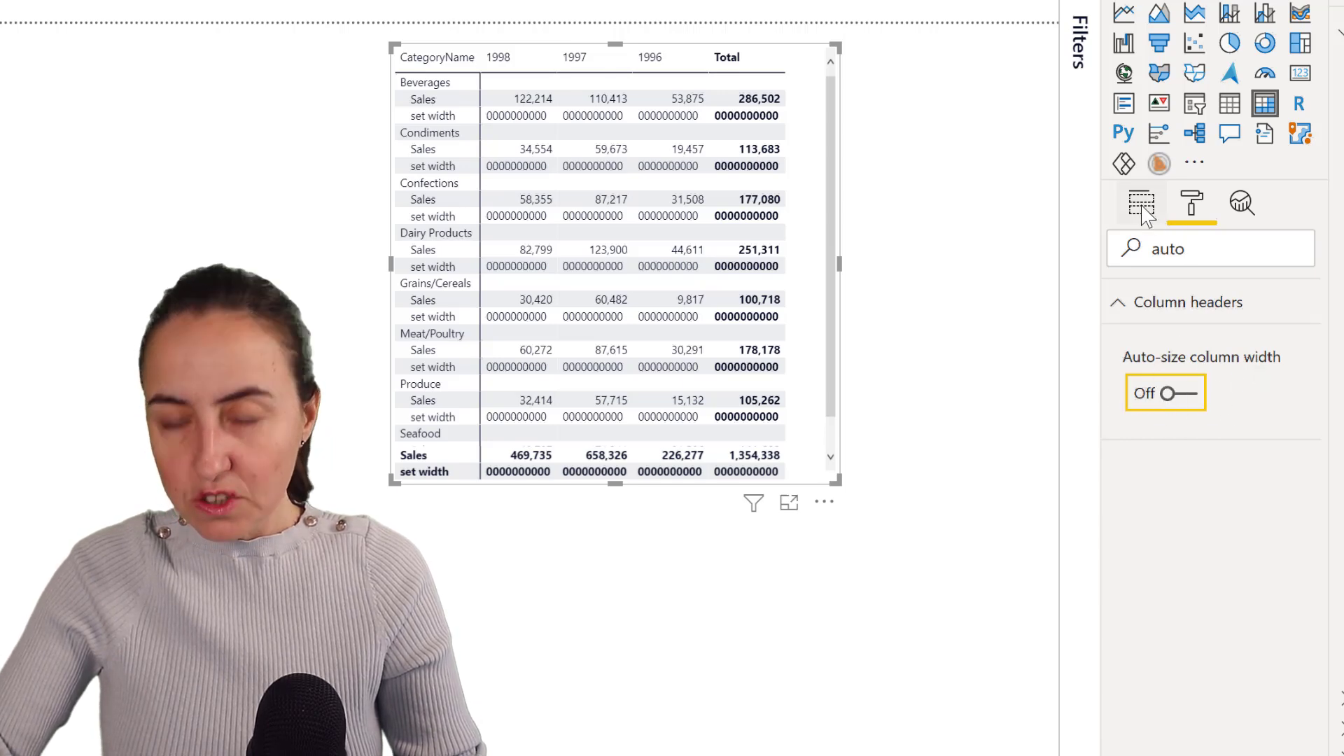
left_click(1141, 203)
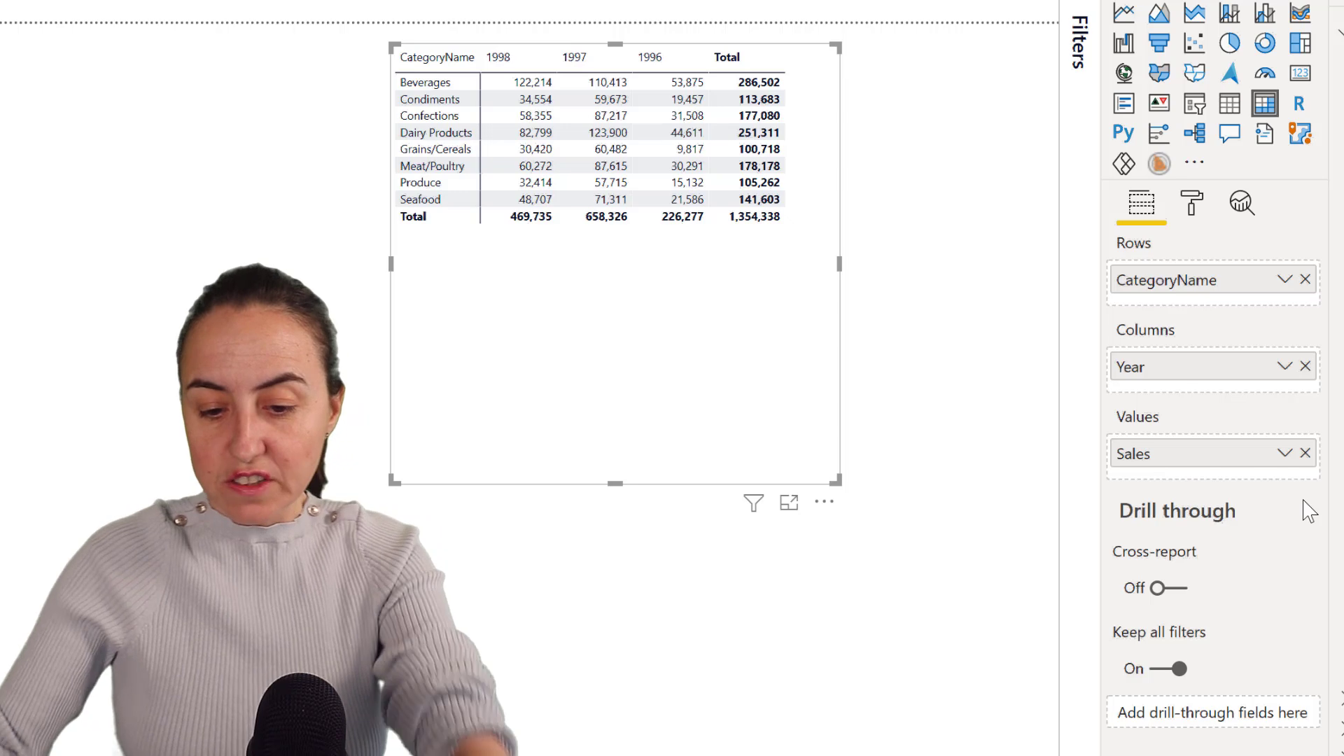
- Turn Auto-size column width back On so the Sales-only columns shrink to fit
left_click(1192, 203)
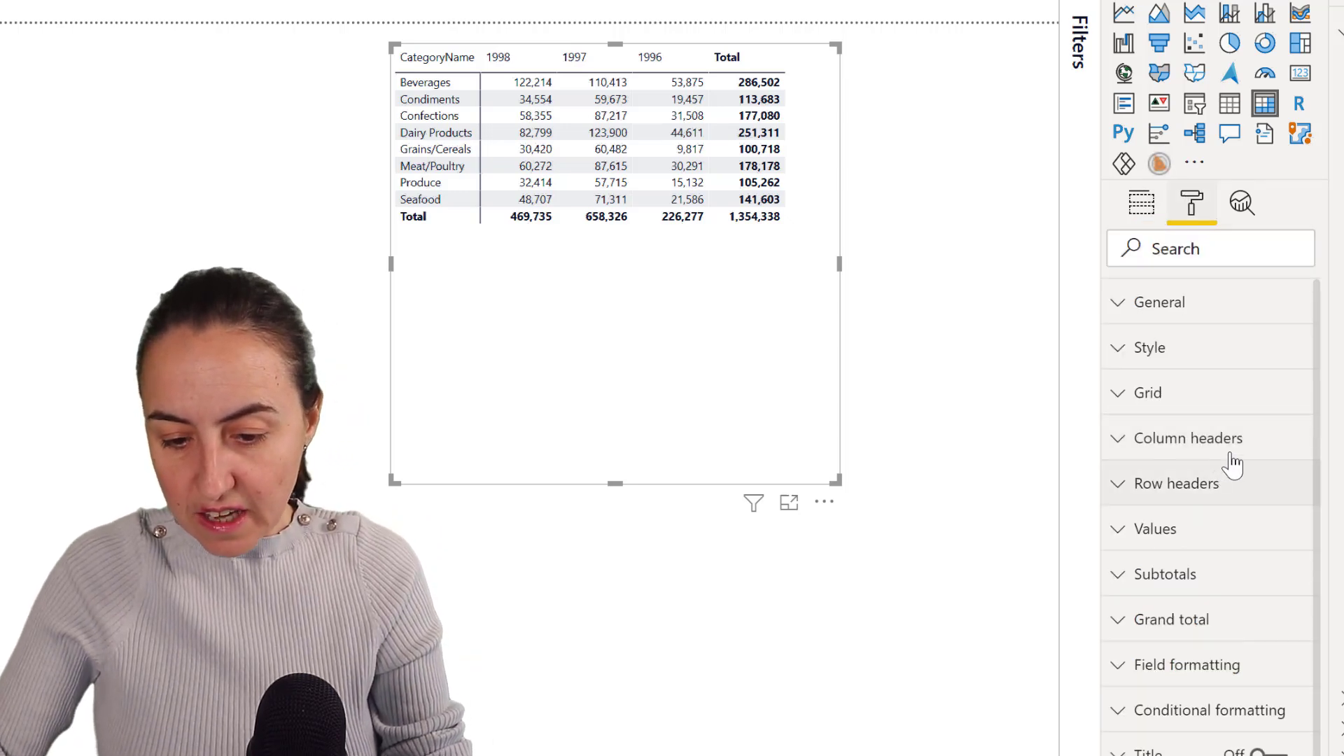
type("a")
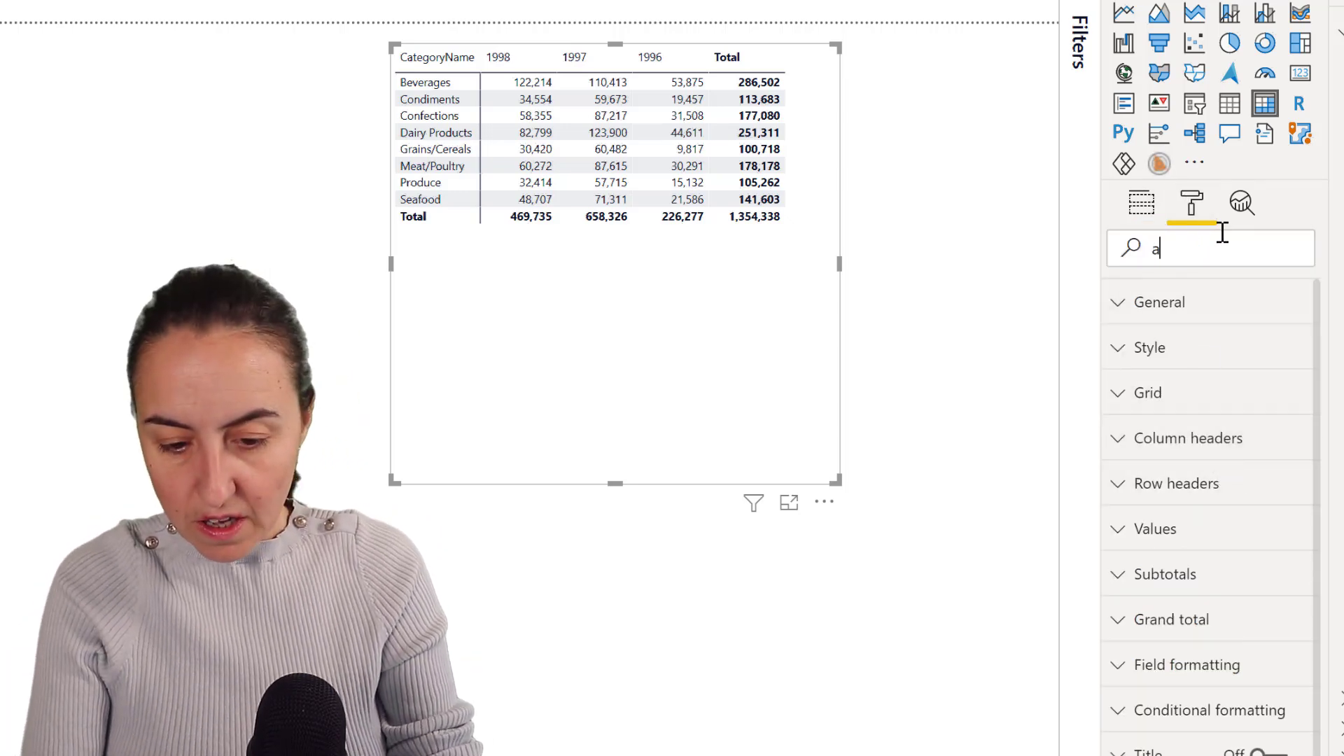
type("uto")
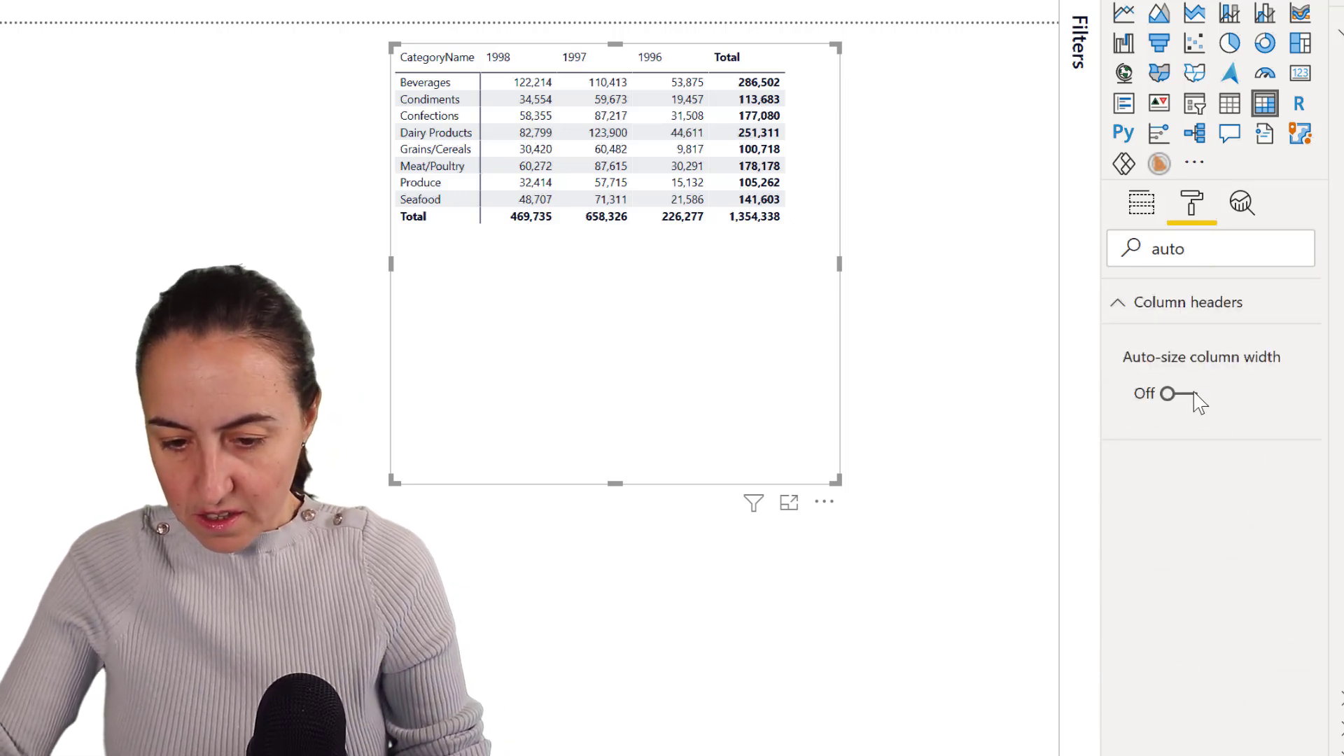
left_click(1167, 392)
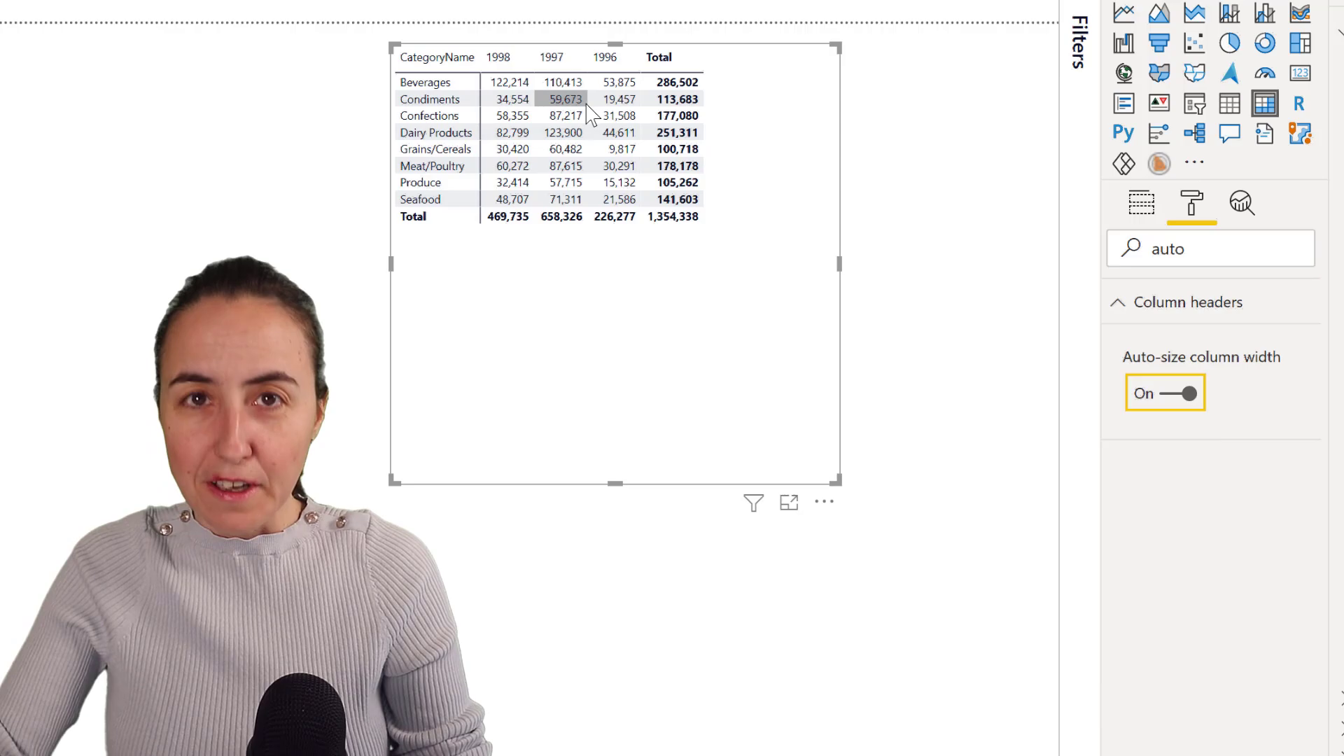